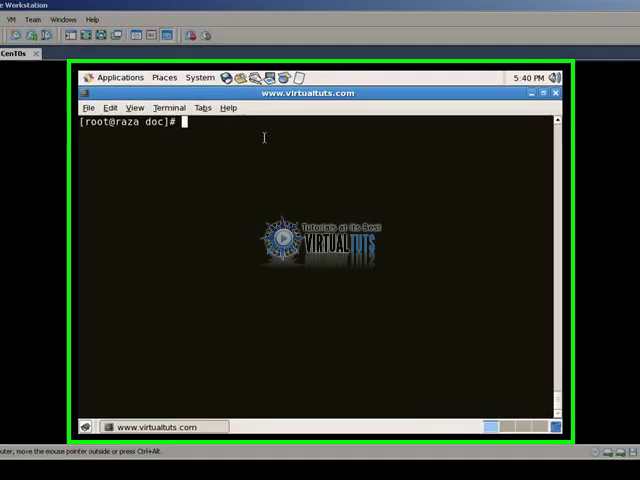
Read through the cp manual page with man cp and quit it back to the prompt
{"action": "left_click", "coordinate": [542, 92]}
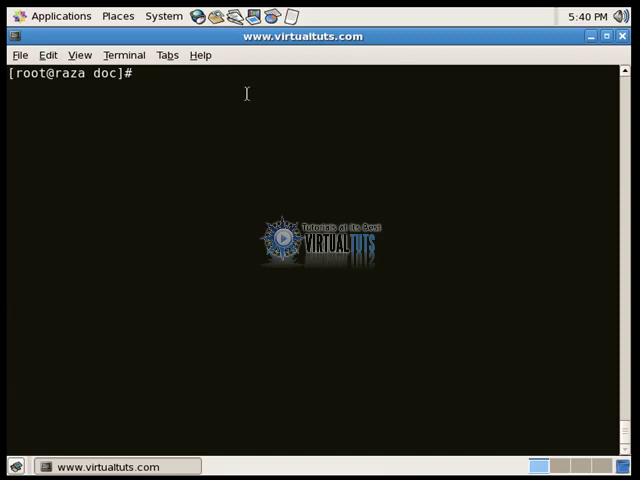
{"action": "type", "text": "man"}
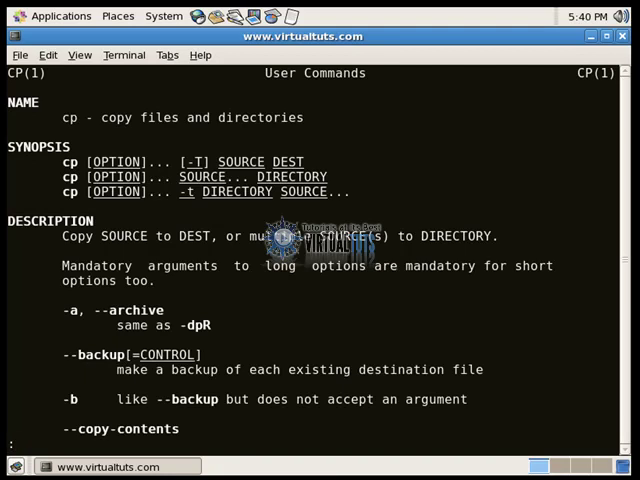
{"action": "scroll", "scroll_direction": "down", "scroll_amount": 3}
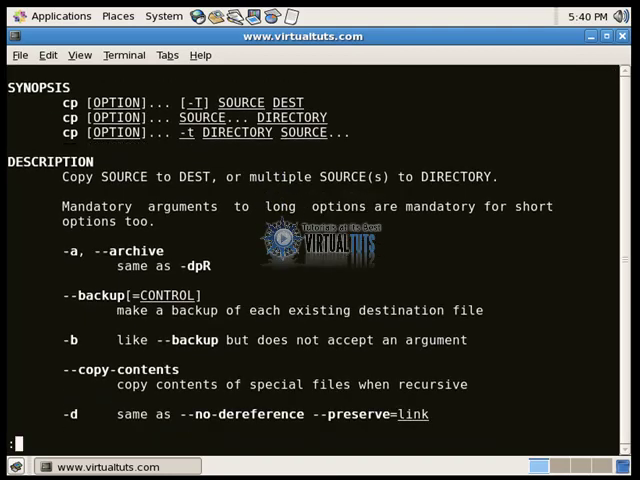
{"action": "scroll", "scroll_direction": "down", "scroll_amount": 3}
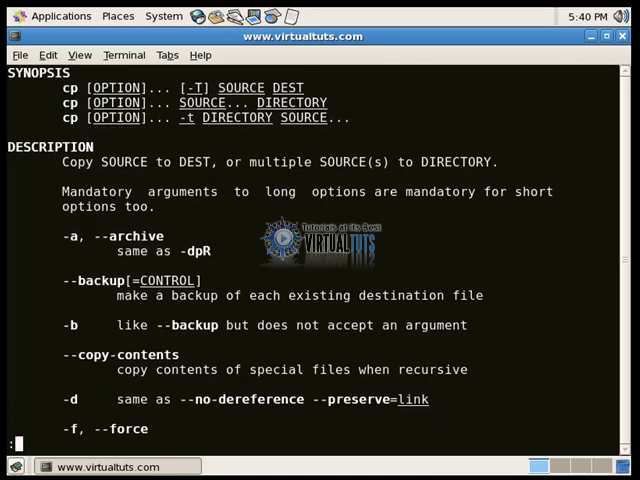
{"action": "scroll", "scroll_direction": "down", "scroll_amount": 3}
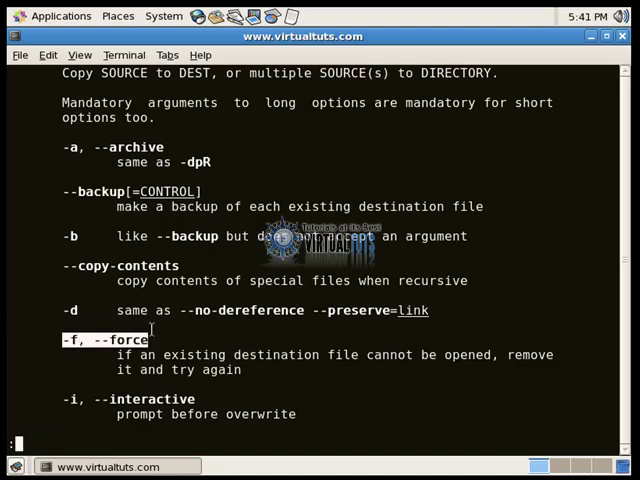
{"action": "key", "text": "q"}
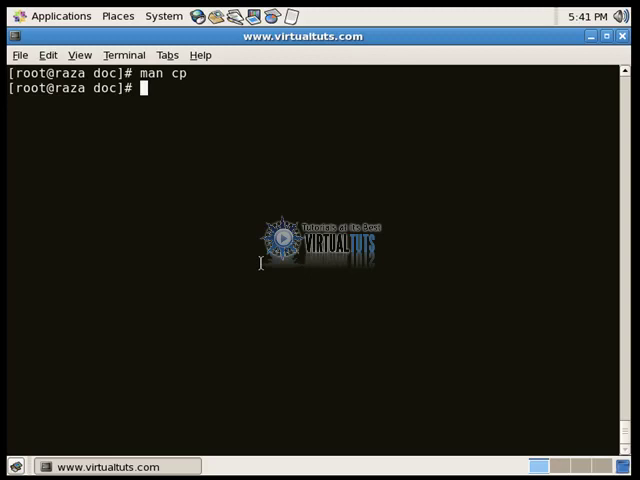
Run cp --help and scroll its option list to the backup-suffix notes at the end
{"action": "type", "text": "cp --"}
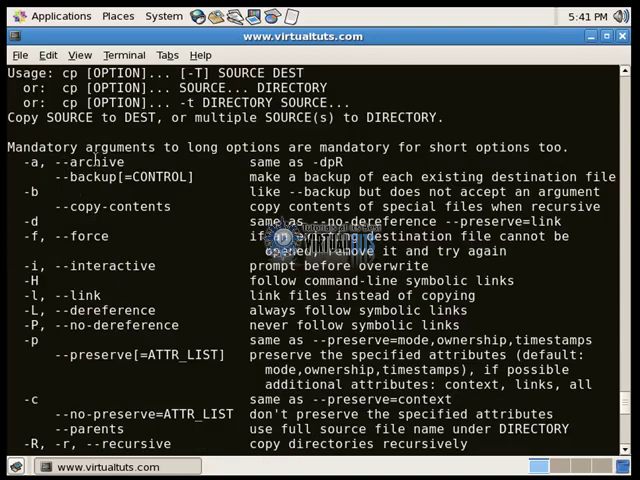
{"action": "key", "text": "Return"}
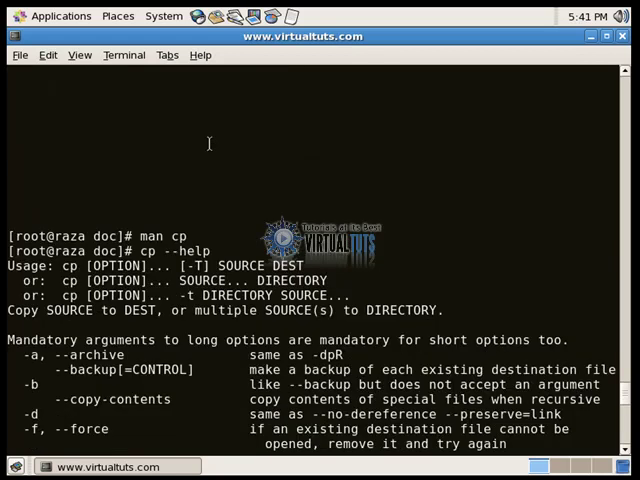
{"action": "scroll", "scroll_direction": "down", "scroll_amount": 3}
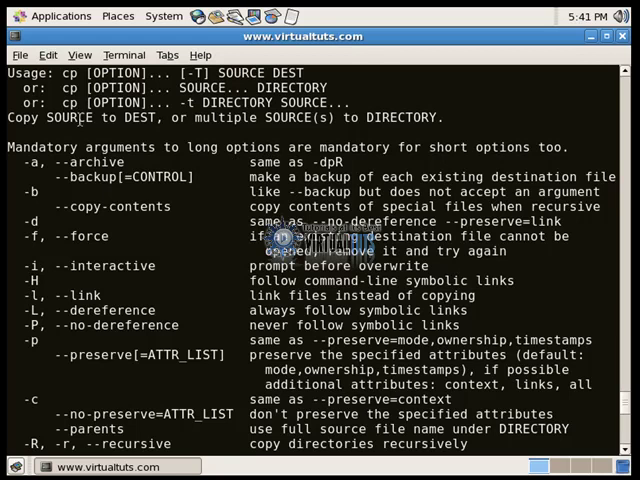
{"action": "mouse_move", "coordinate": [236, 196]}
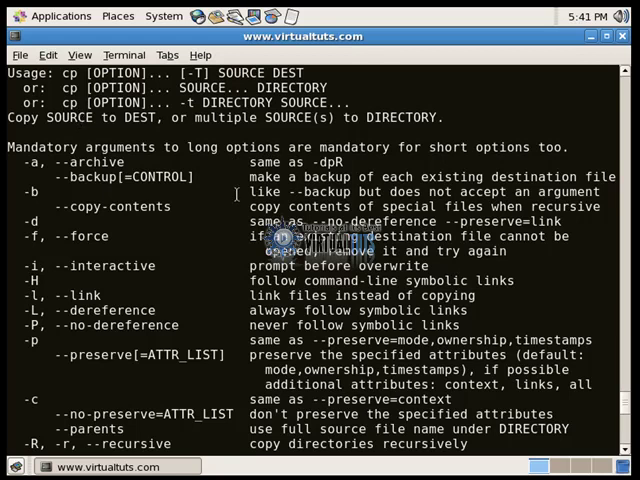
{"action": "scroll", "scroll_direction": "down", "scroll_amount": 3}
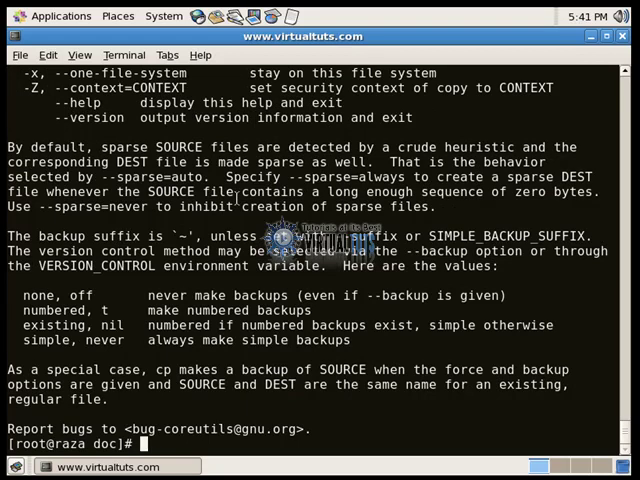
Run info cp to view the info documentation and return to the prompt
{"action": "type", "text": "info cp"}
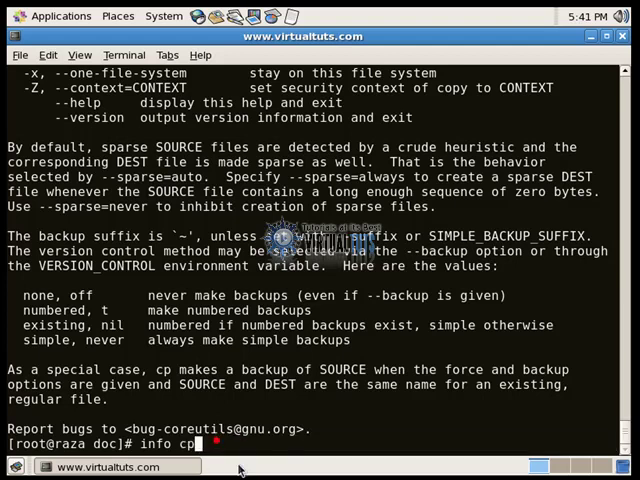
{"action": "key", "text": "Return"}
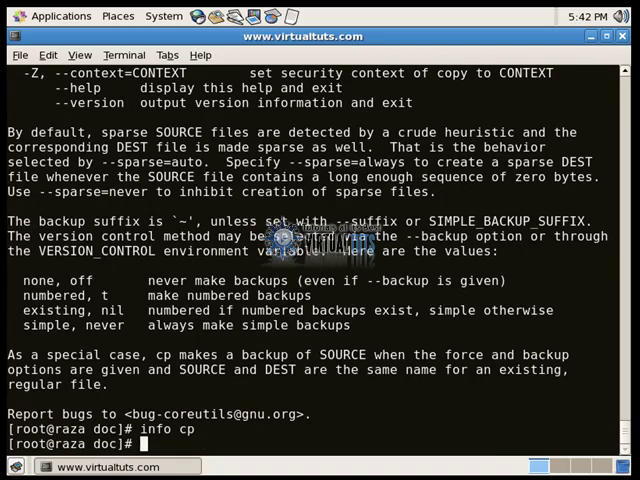
Change into /usr/share/doc and begin a long listing of its documentation folders
{"action": "type", "text": "cd /us"}
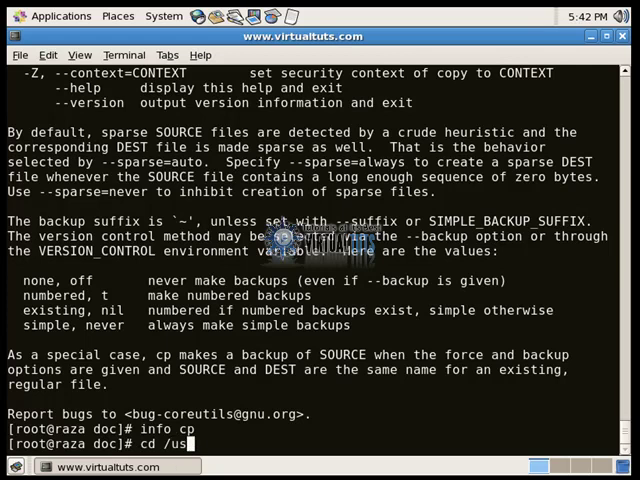
{"action": "type", "text": "r/"}
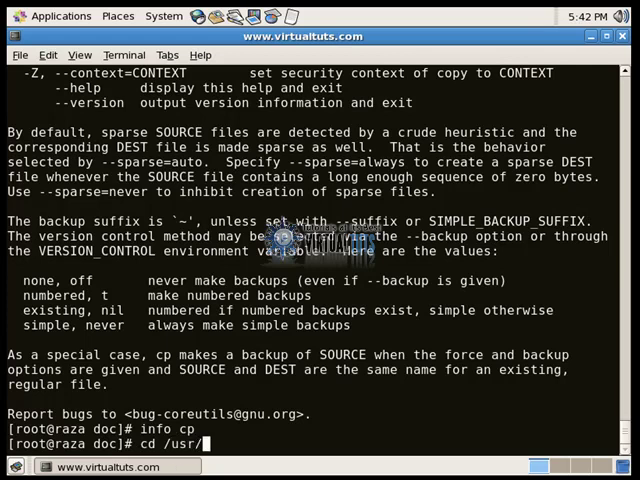
{"action": "type", "text": "share/"}
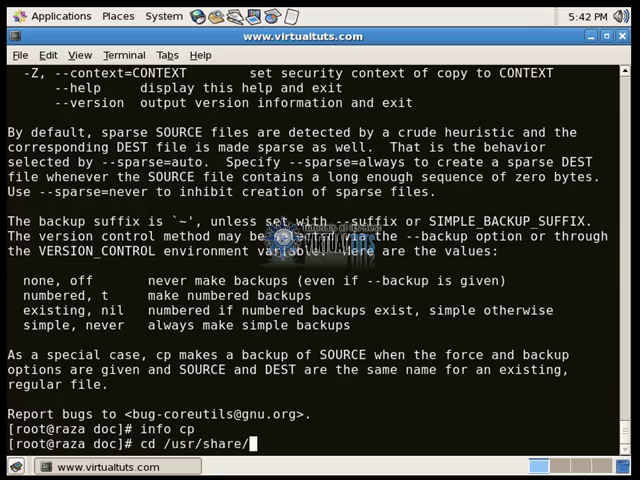
{"action": "type", "text": "D"}
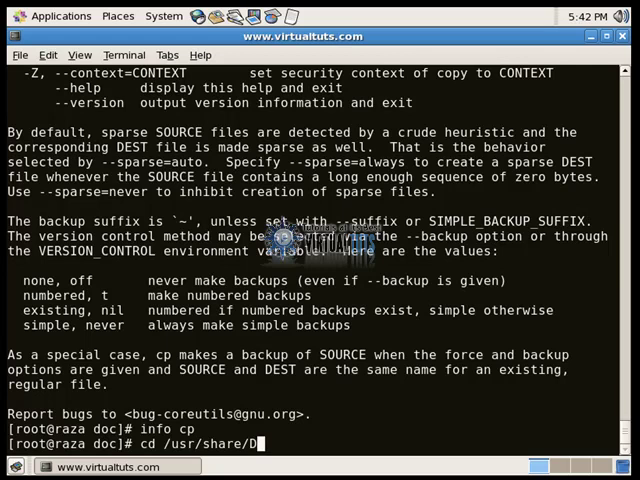
{"action": "type", "text": "oc"}
{"action": "type", "text": "ls -"}
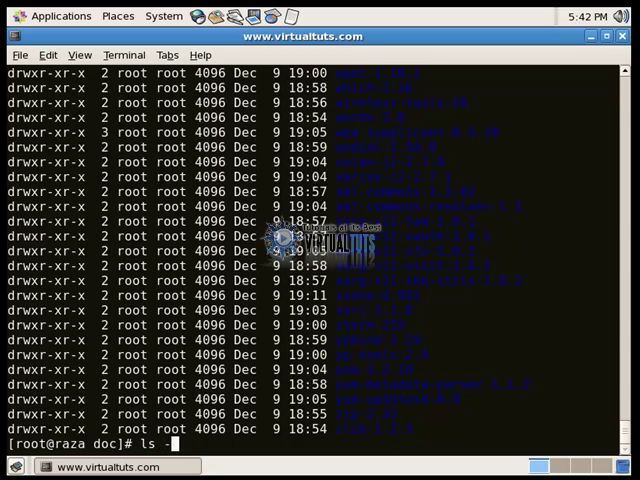
{"action": "type", "text": "l |"}
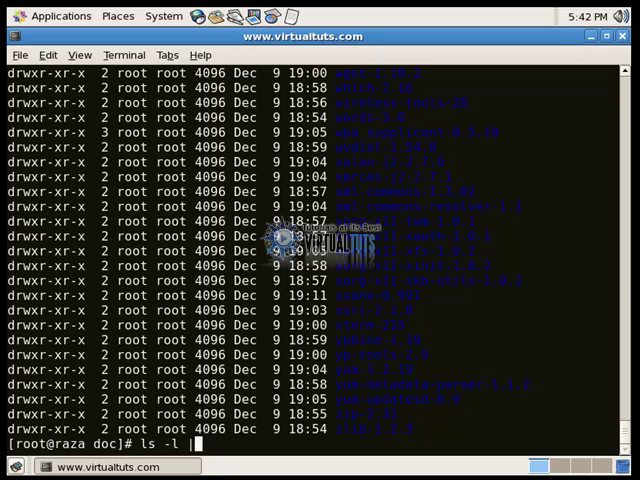
Page through ls -l | more of the doc directories with Space, then quit the pager
{"action": "type", "text": "more"}
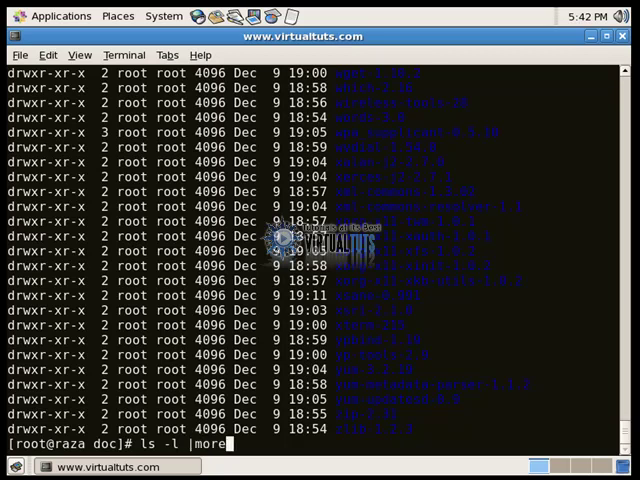
{"action": "key", "text": "Return"}
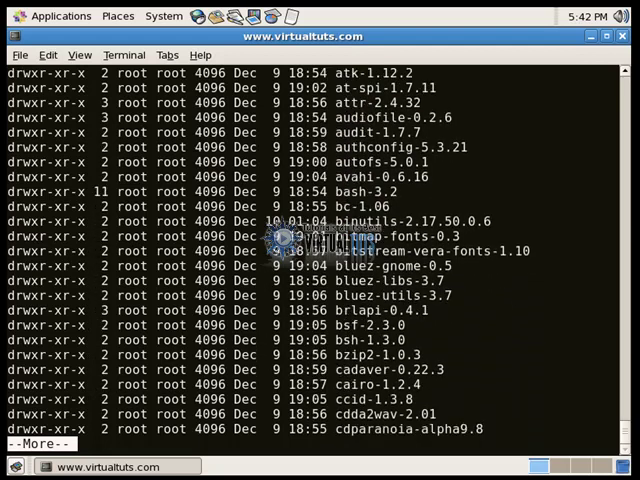
{"action": "key", "text": "space"}
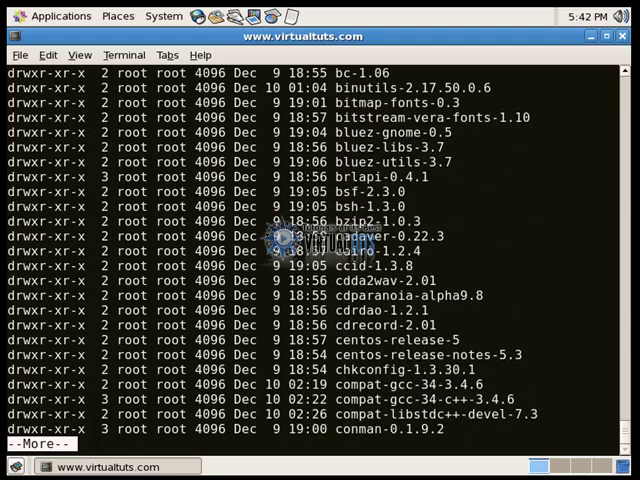
{"action": "scroll", "scroll_direction": "down", "scroll_amount": 3}
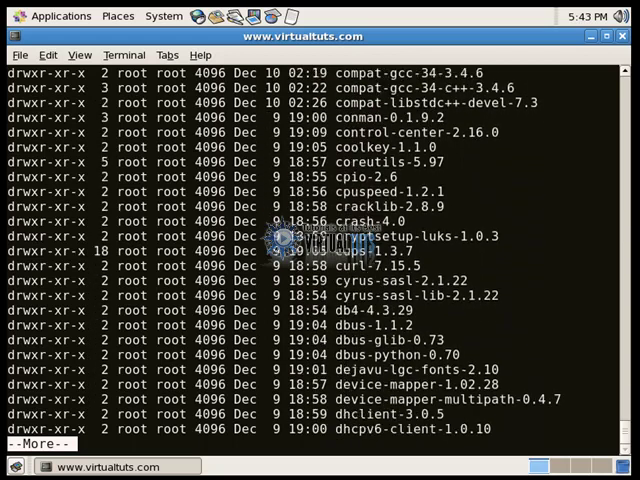
{"action": "scroll", "scroll_direction": "down", "scroll_amount": 3}
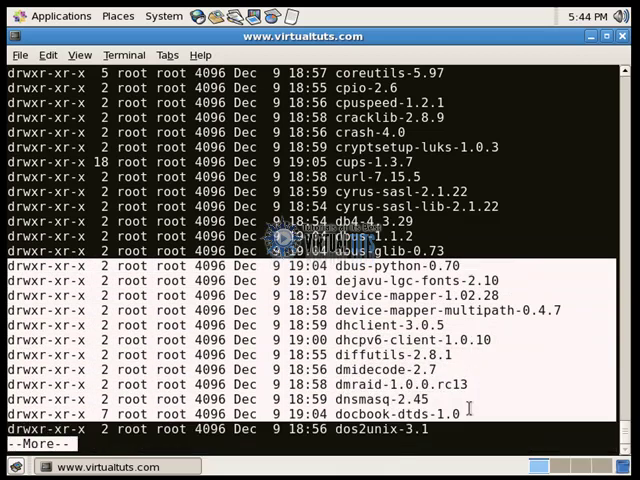
{"action": "key", "text": "q"}
{"action": "type", "text": "man cp"}
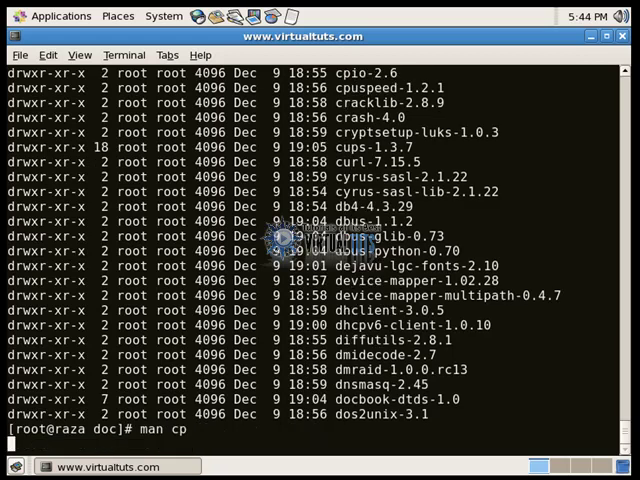
Reopen the cp manual page and search it for 'backup', stepping through the matches
{"action": "key", "text": "Return"}
{"action": "type", "text": "/"}
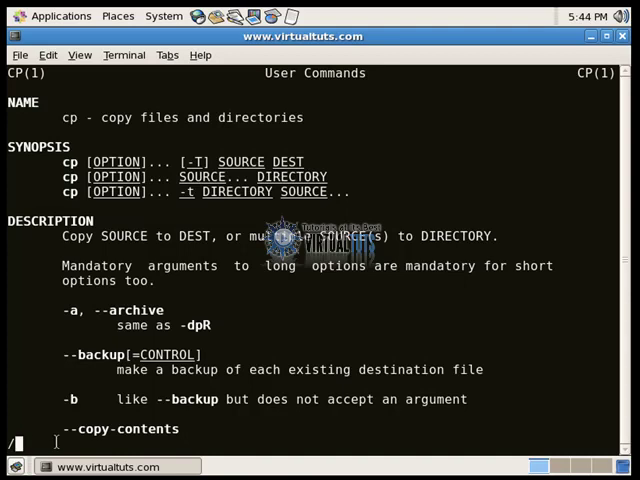
{"action": "type", "text": "back"}
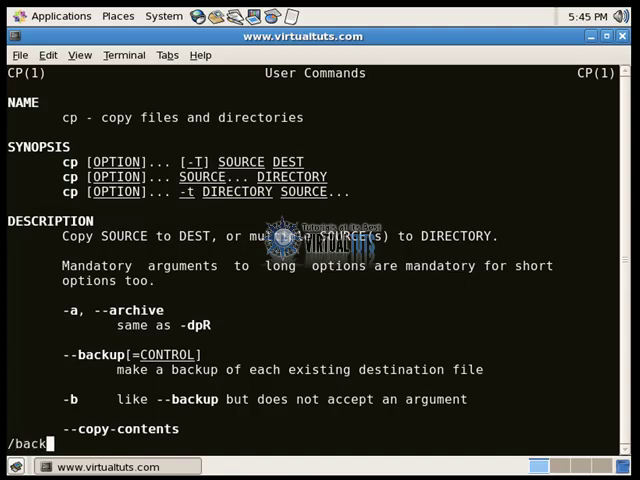
{"action": "type", "text": "up"}
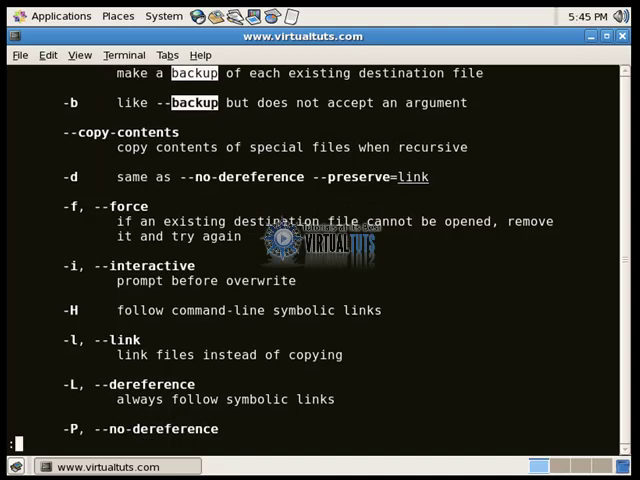
{"action": "scroll", "scroll_direction": "down", "scroll_amount": 3}
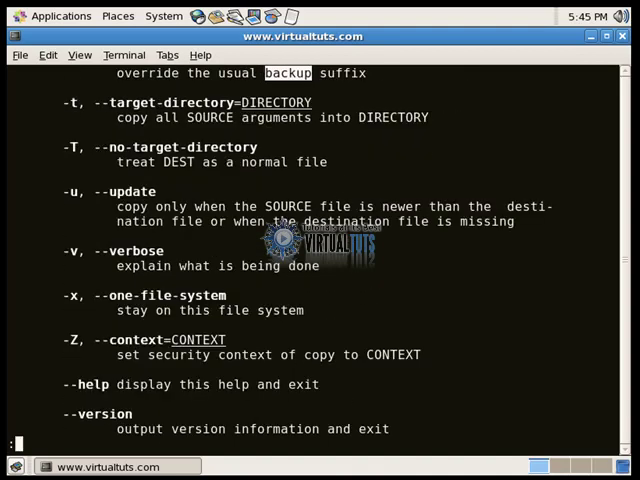
{"action": "scroll", "scroll_direction": "down", "scroll_amount": 3}
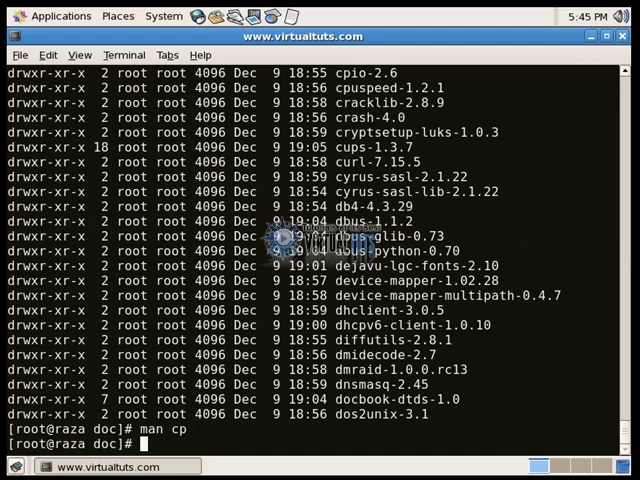
Clear the terminal screen, leaving a bare root prompt
{"action": "type", "text": "clear"}
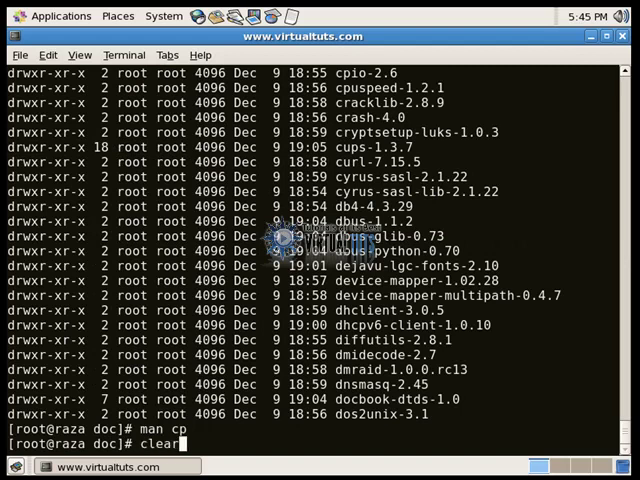
{"action": "key", "text": "Return"}
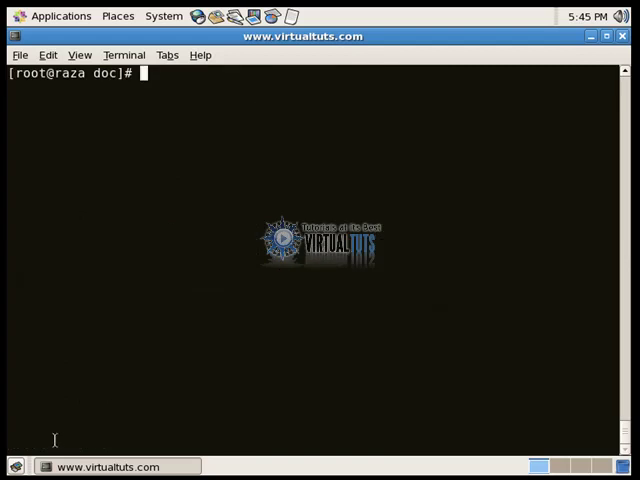